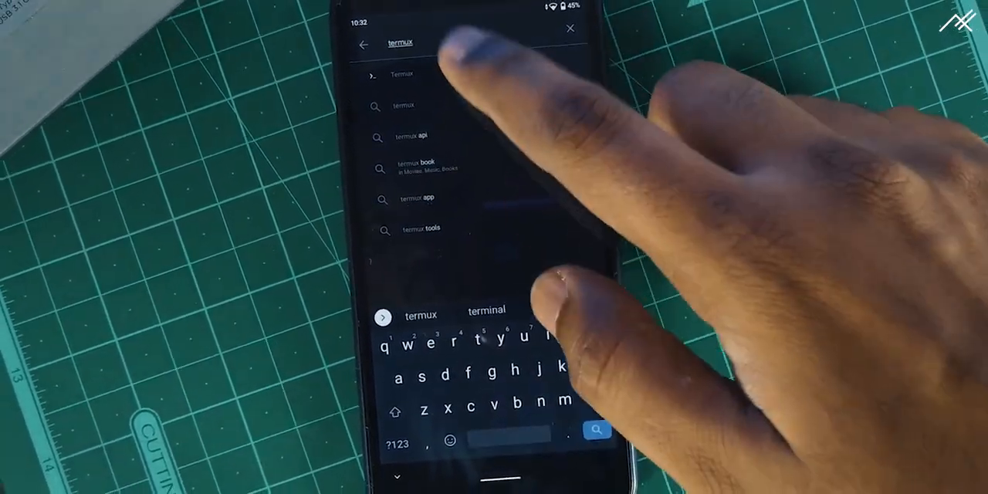
- Pick Termux from search suggestions and allow the camera to record audio
left_click(403, 74)
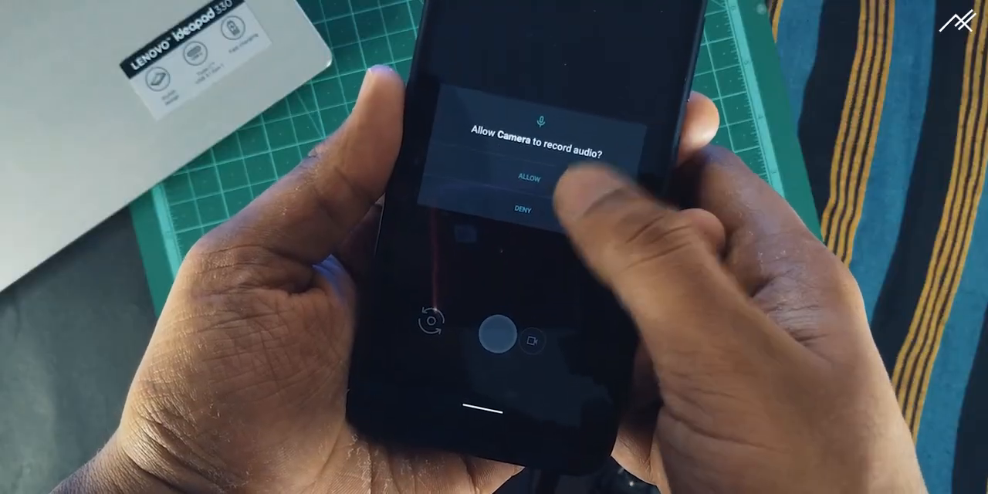
left_click(528, 179)
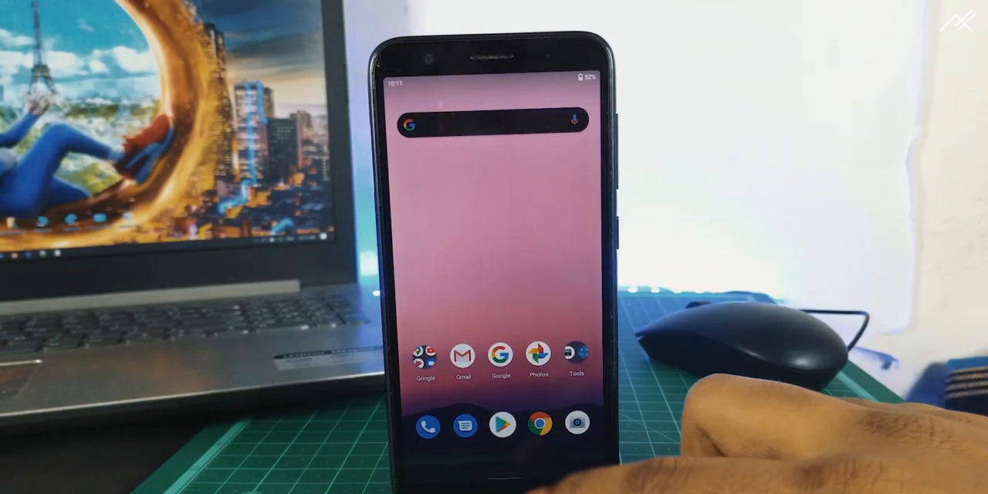
- Launch Camera2 API Probe from the home screen to view camera support levels
left_click(501, 422)
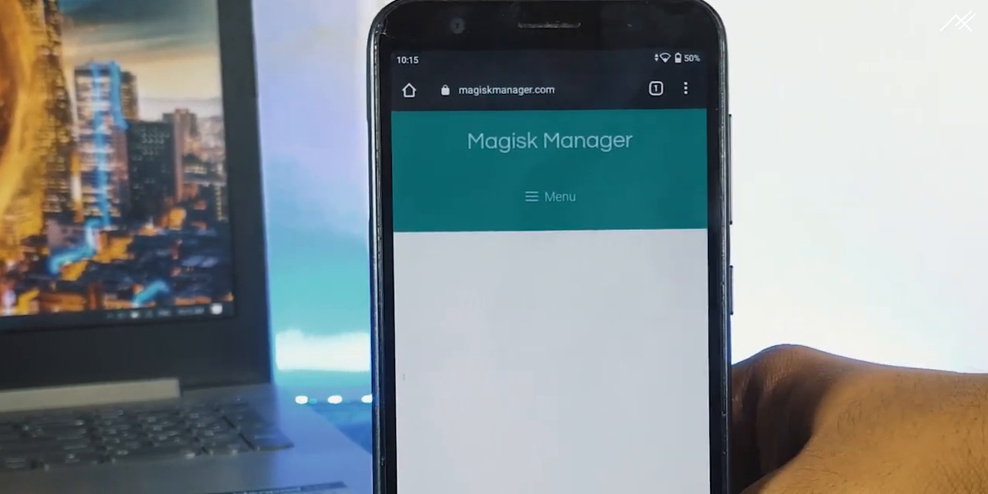
- Download the Magisk 20.4 zip from magiskmanager.com
scroll("down", 3)
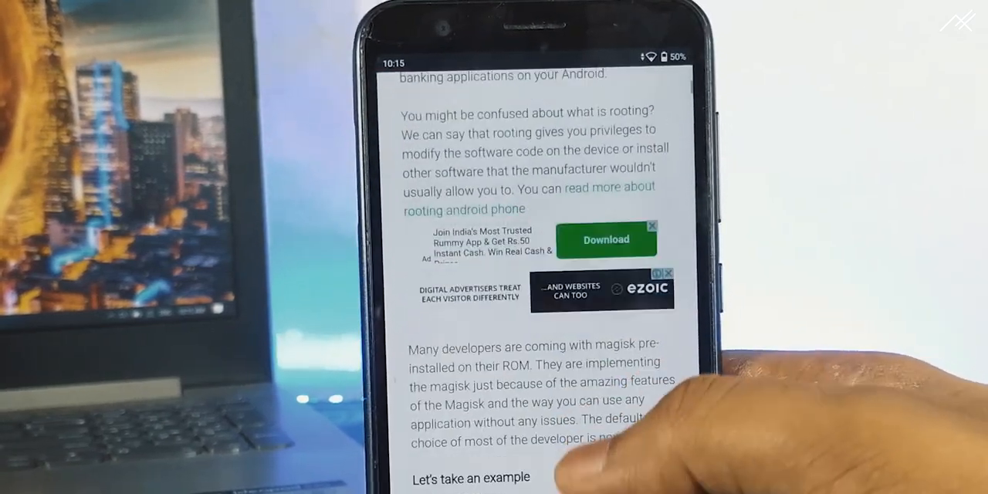
scroll("down", 3)
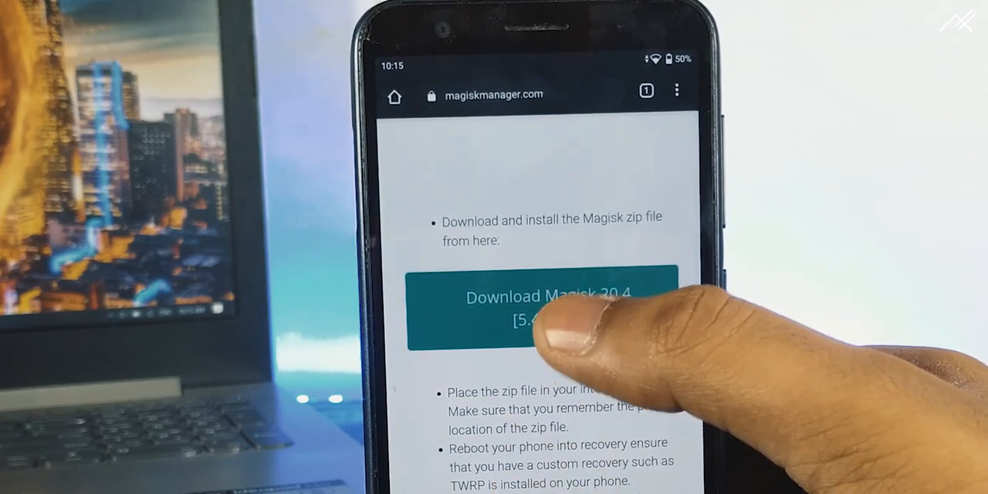
left_click(534, 307)
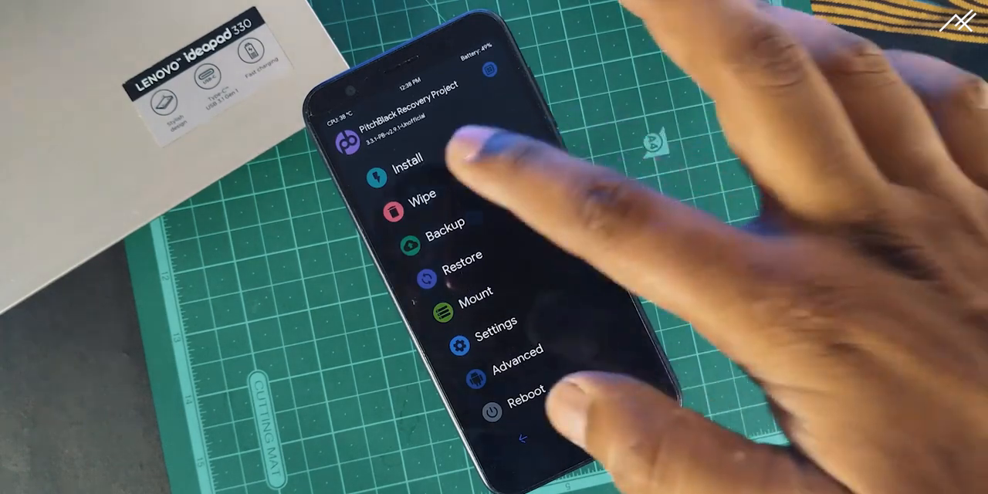
- Install Magisk-v20.4.zip from internal storage's Download folder in recovery
left_click(410, 170)
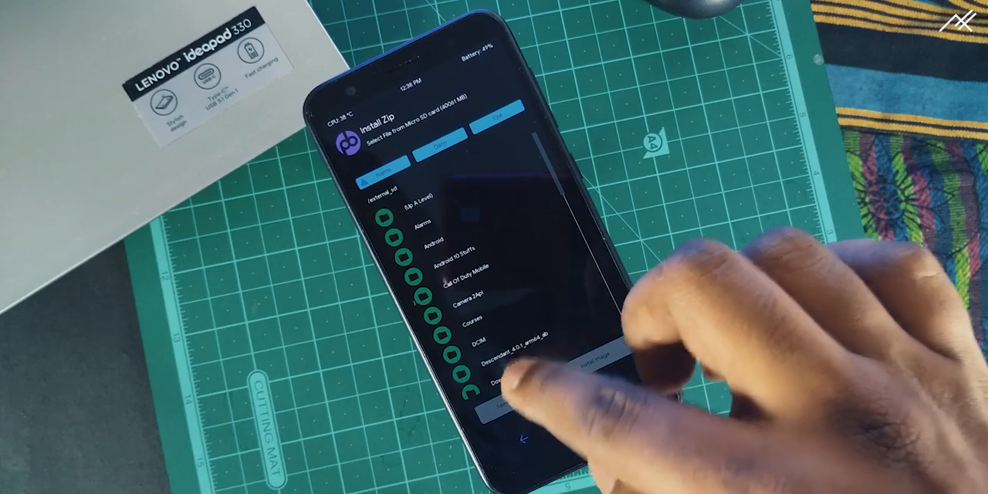
left_click(471, 360)
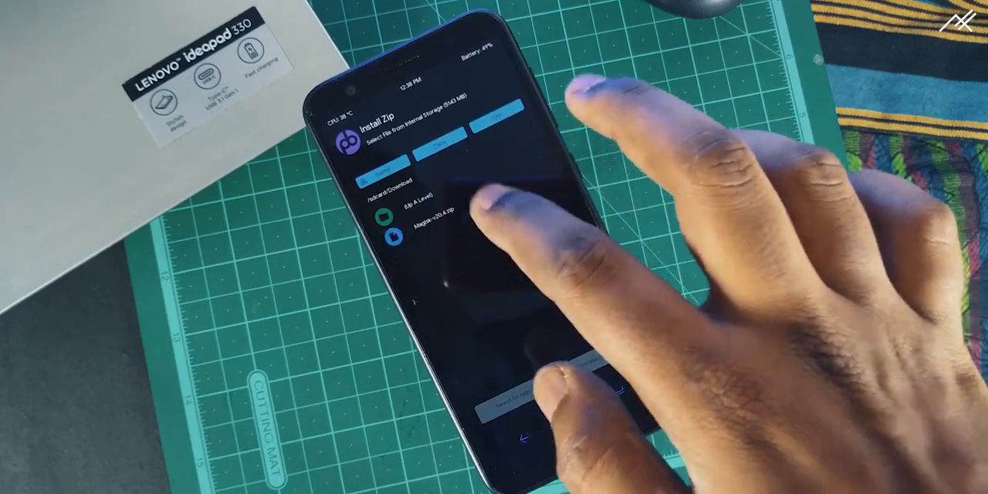
left_click(413, 227)
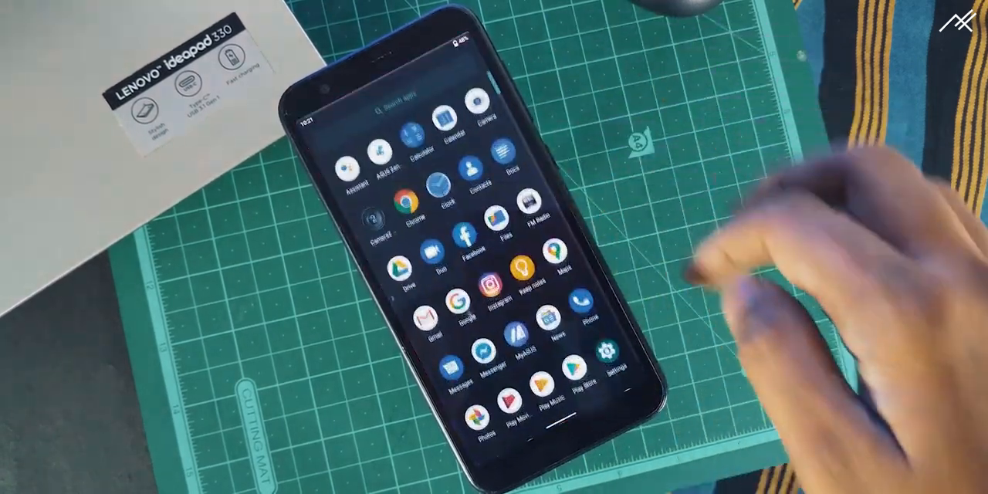
- Open Magisk Manager and answer the SafetyNet proprietary code download prompt
scroll("down", 3)
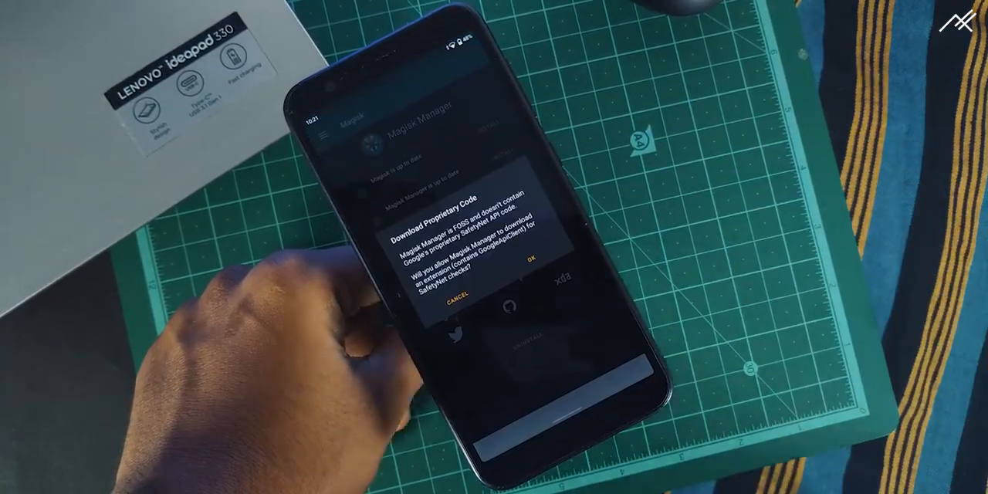
left_click(530, 258)
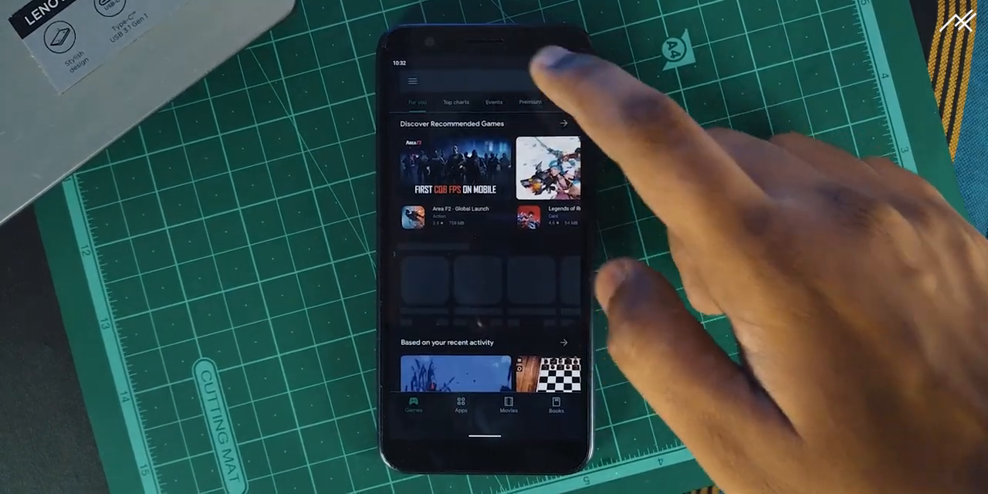
- Search the Play Store for Termux to install it
left_click(463, 81)
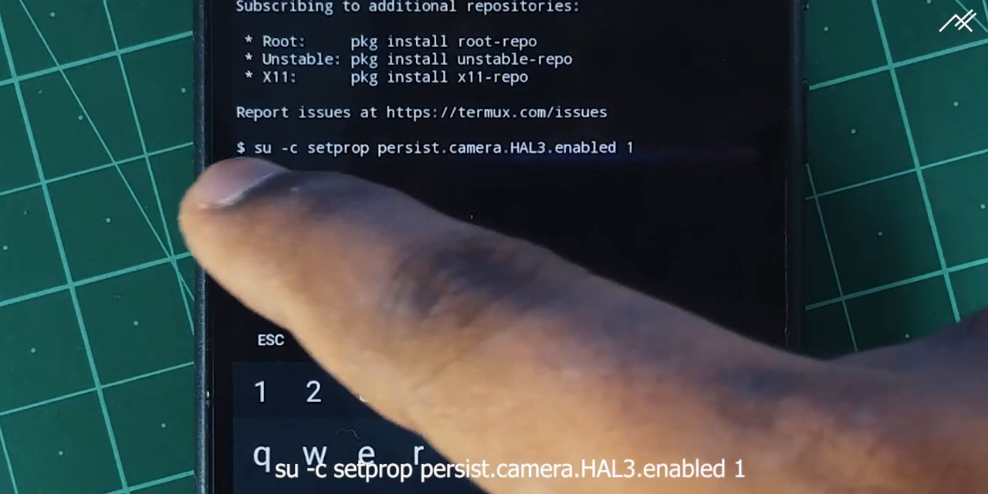
- Run su -c setprop persist.camera.HAL3.enabled 1, granting Termux superuser access forever
key("Enter")
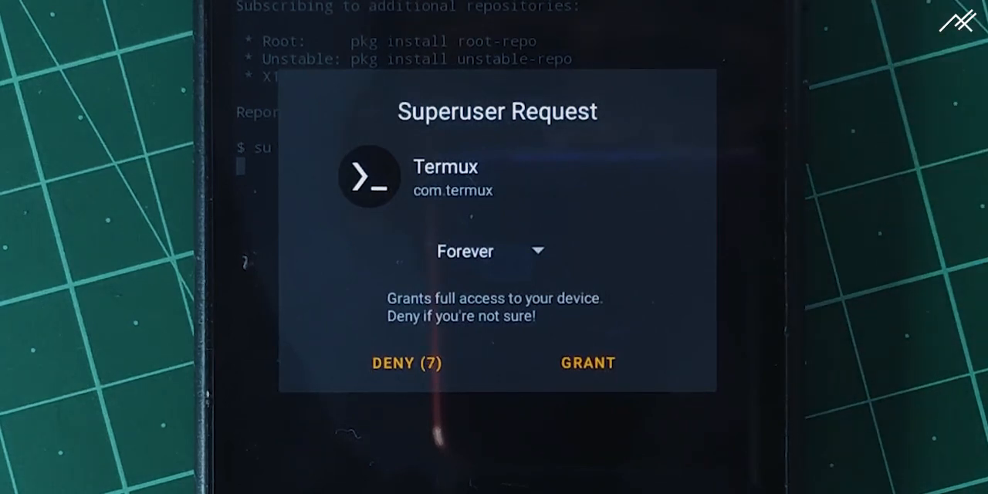
left_click(586, 363)
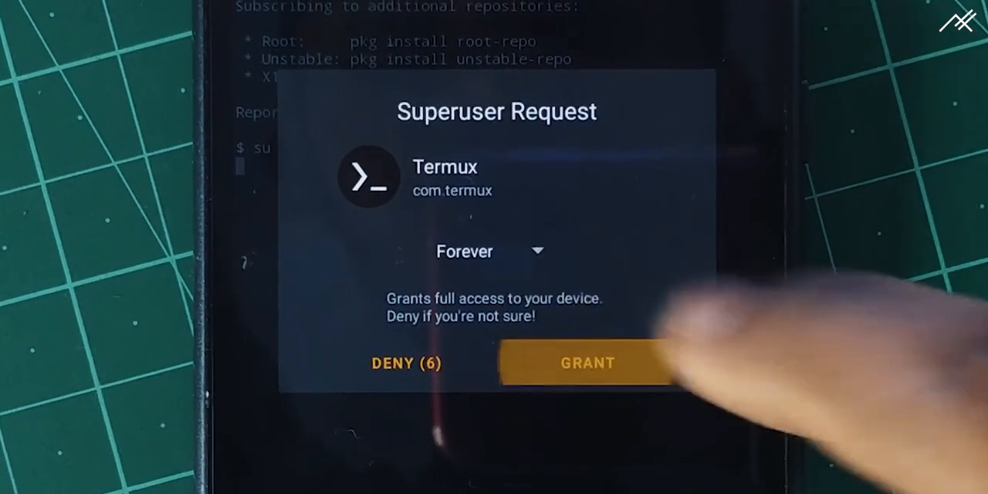
left_click(587, 363)
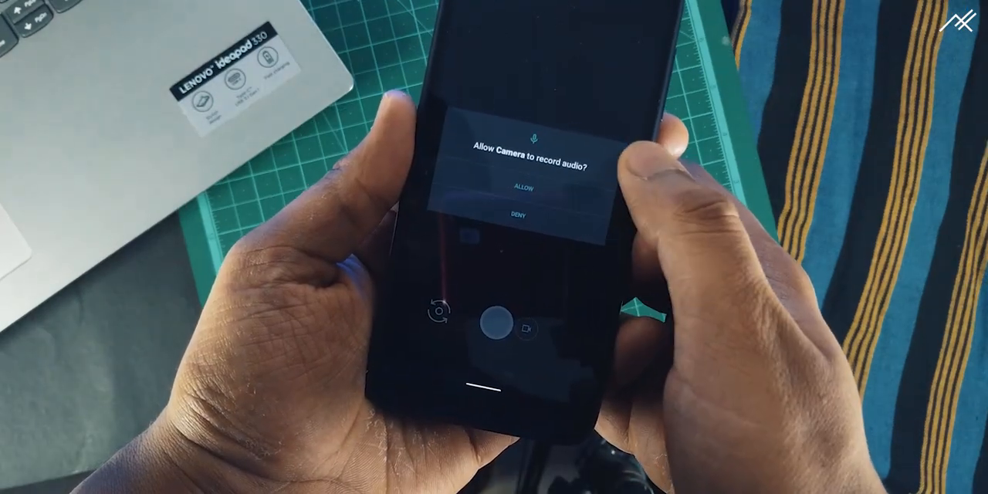
- Allow the camera to record audio so the live viewfinder shows
left_click(523, 187)
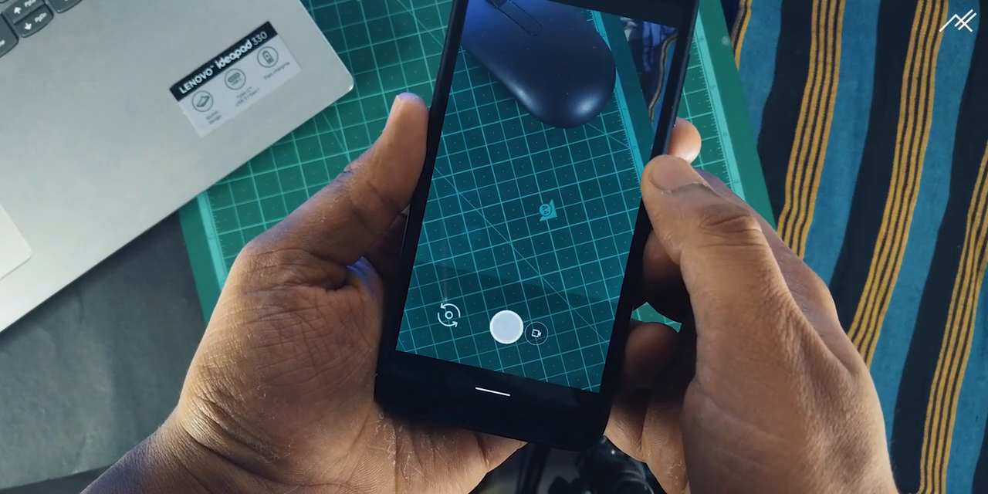